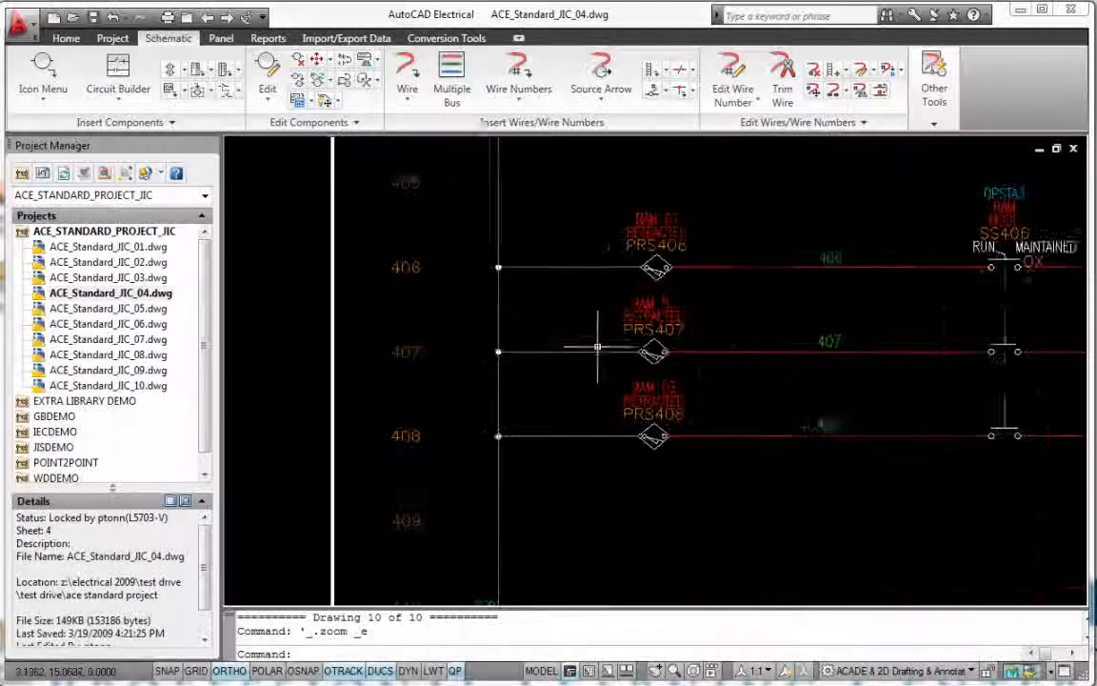
# Insert JBOX1 TB-1 feed-through terminals (DN-D10) on wires 406, 407 and 408 and keep all
pyautogui.click(42, 72)
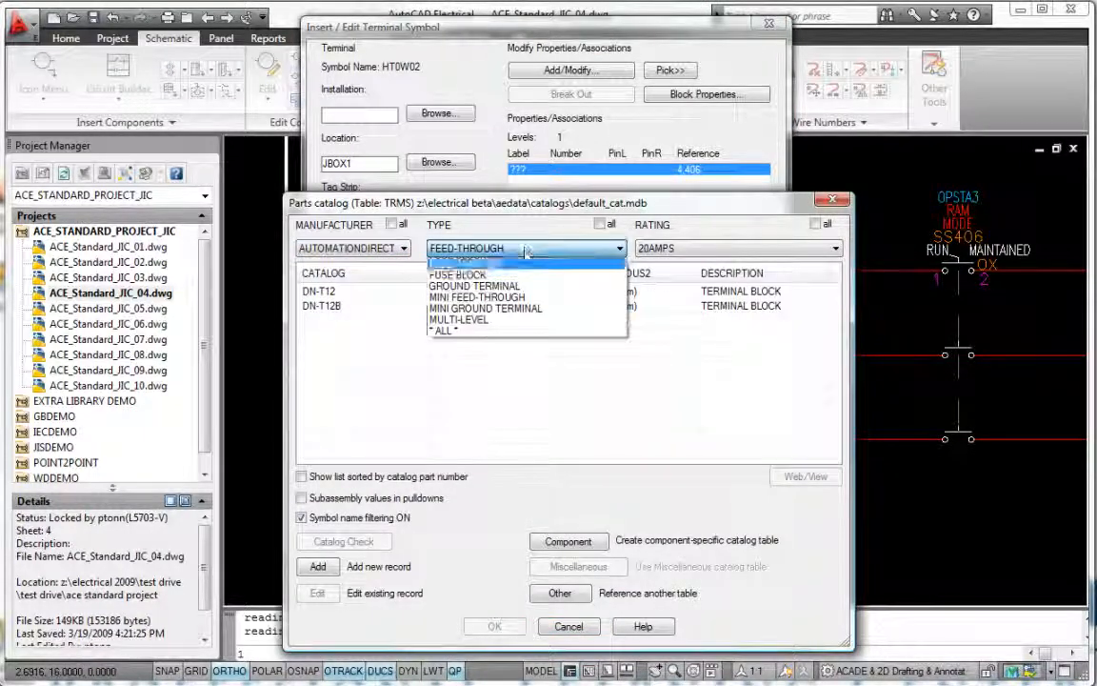
pyautogui.click(461, 320)
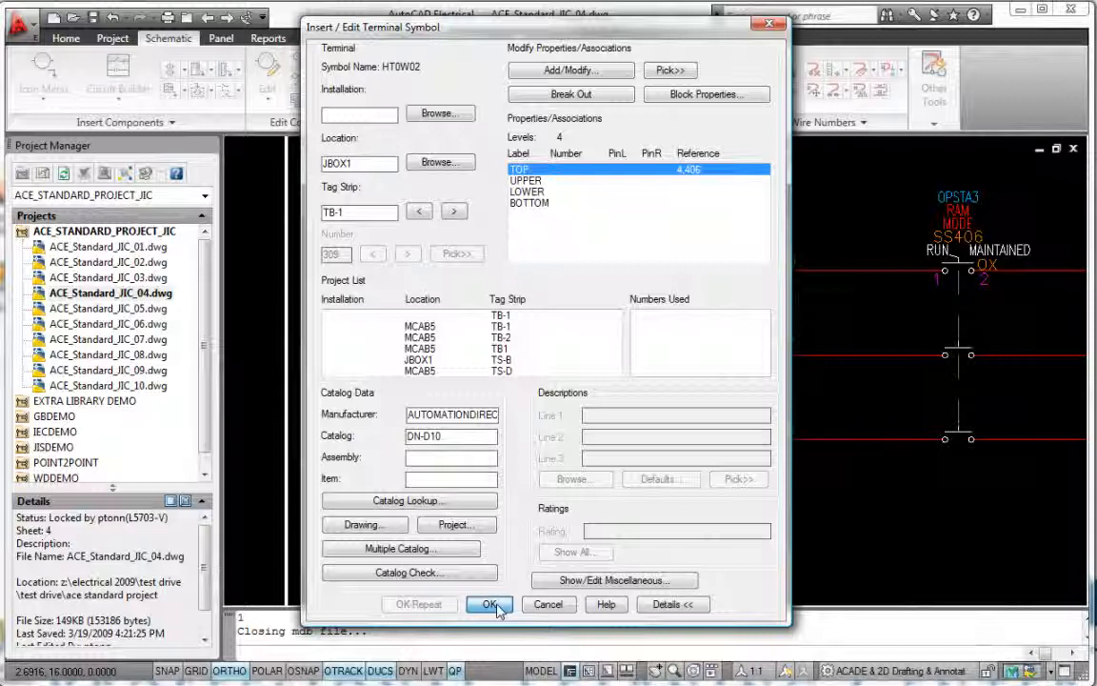
pyautogui.click(489, 604)
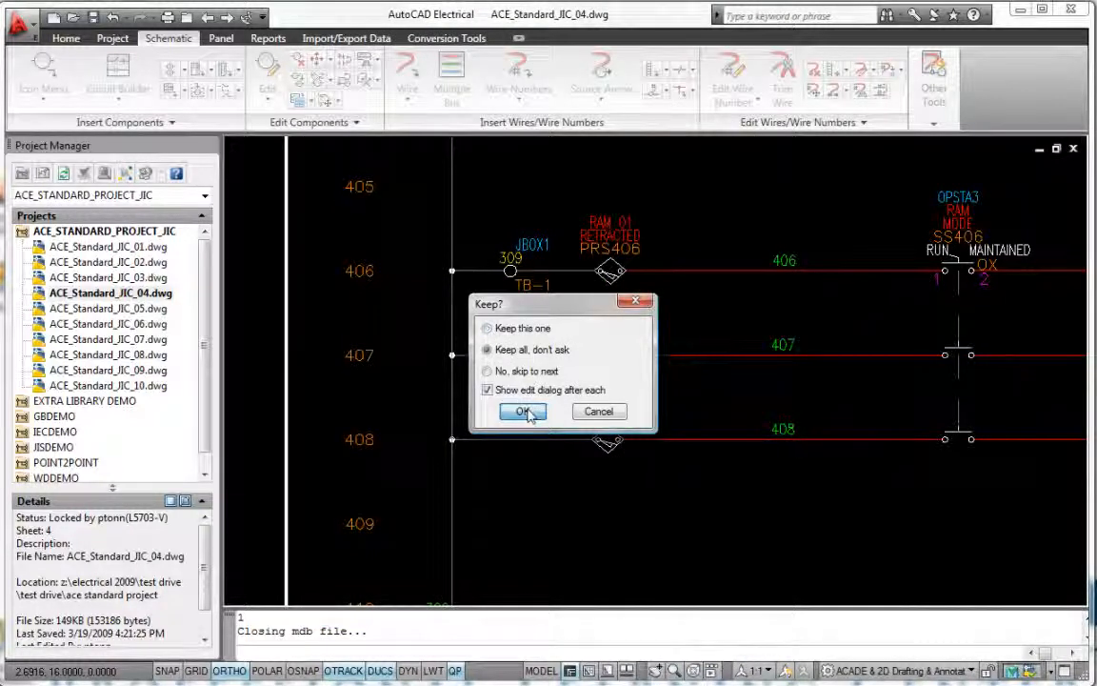
pyautogui.click(522, 411)
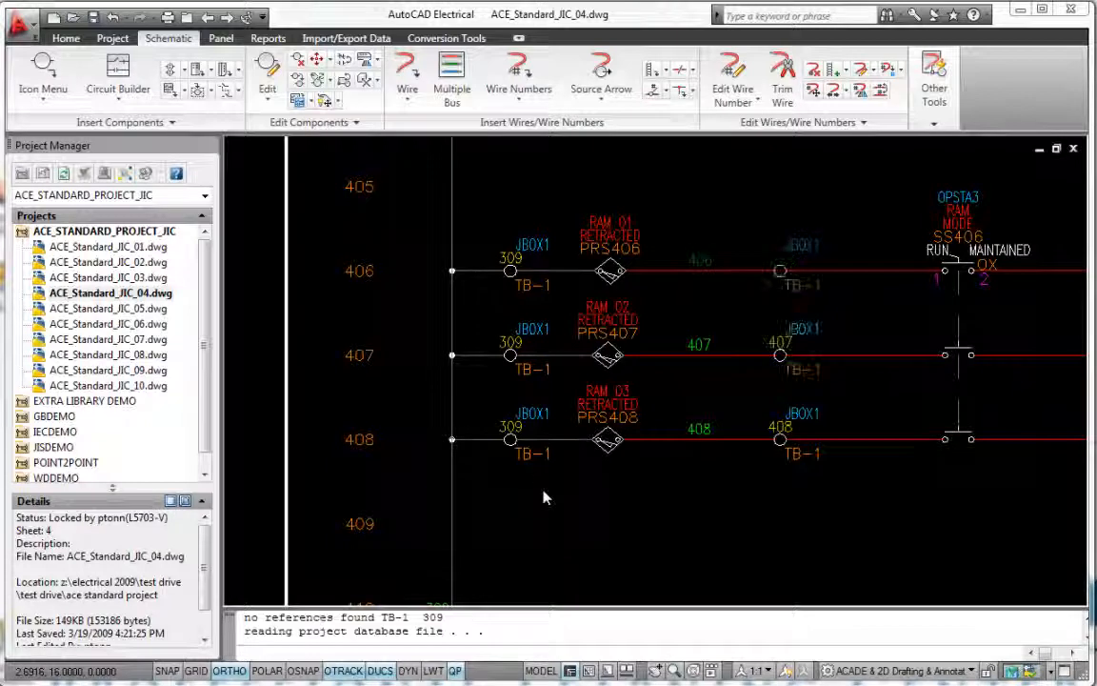
# Edit the JBOX1 TB-1 strip, preview a jumper chart showing only jumpered terminals, and accept the layout
pyautogui.click(221, 38)
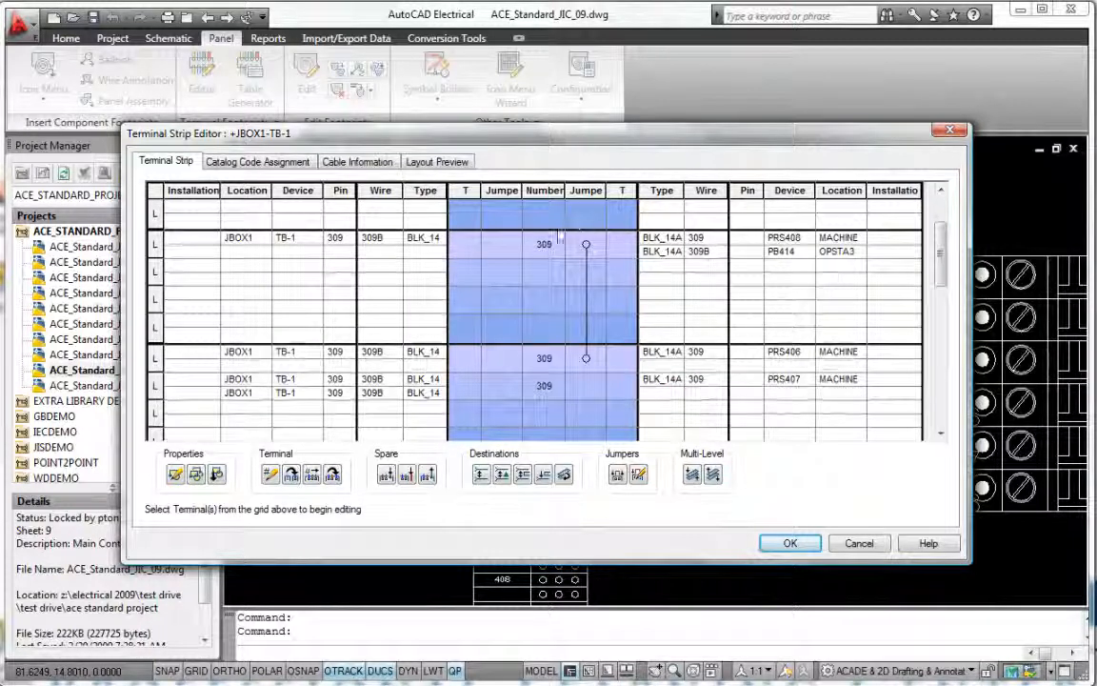
pyautogui.click(438, 160)
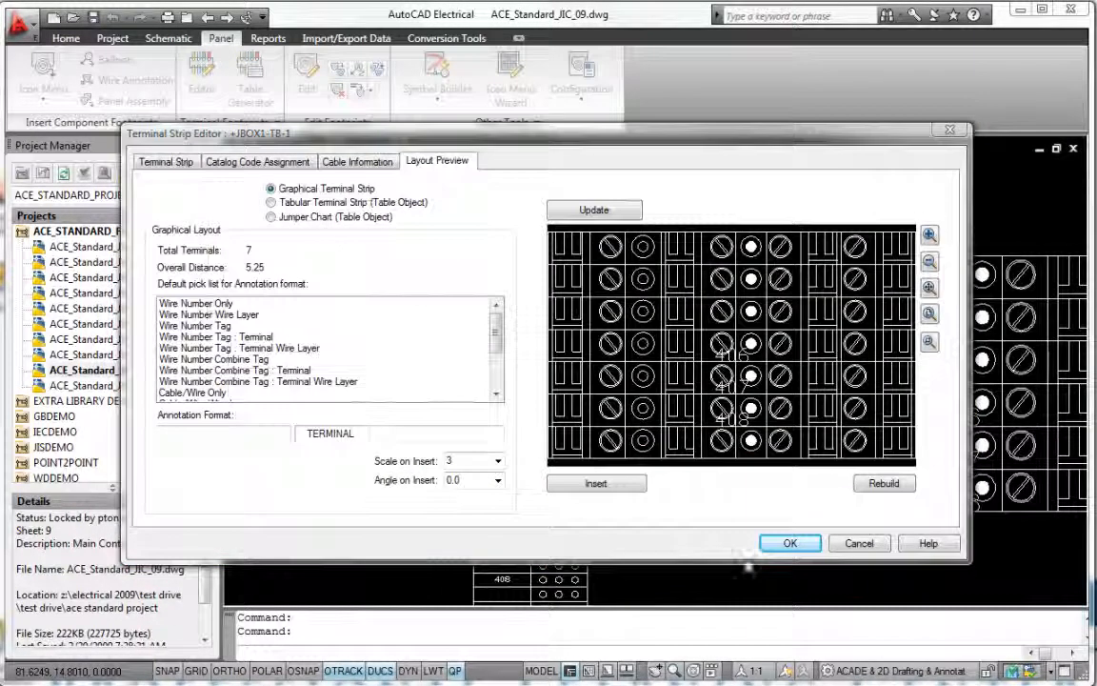
pyautogui.click(270, 217)
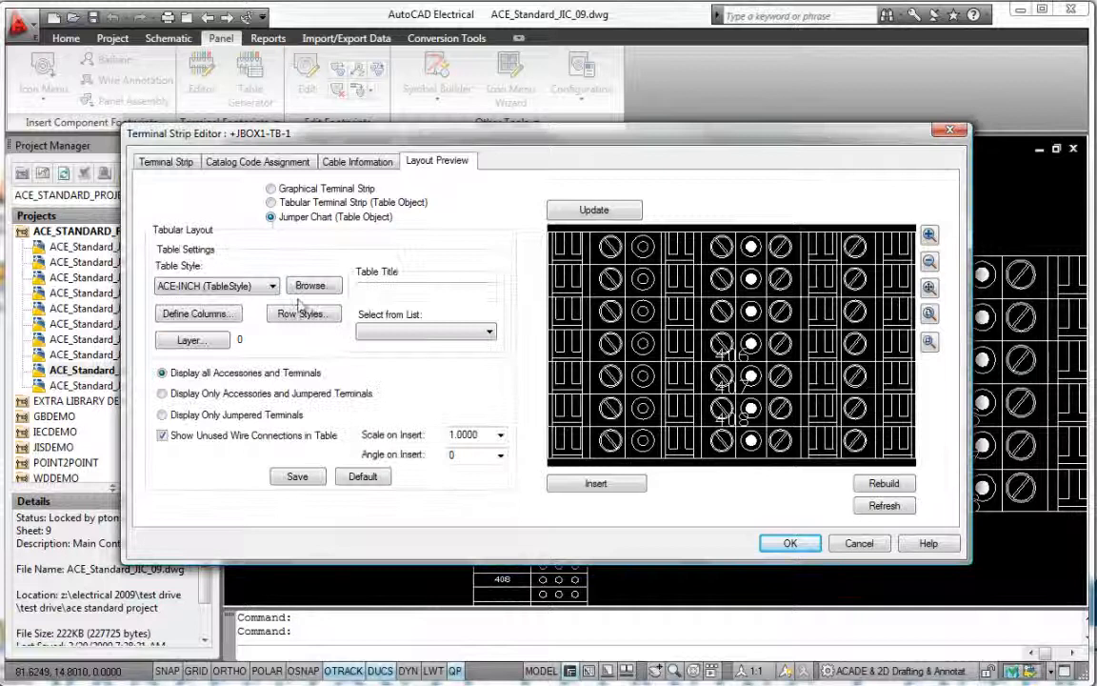
pyautogui.click(595, 209)
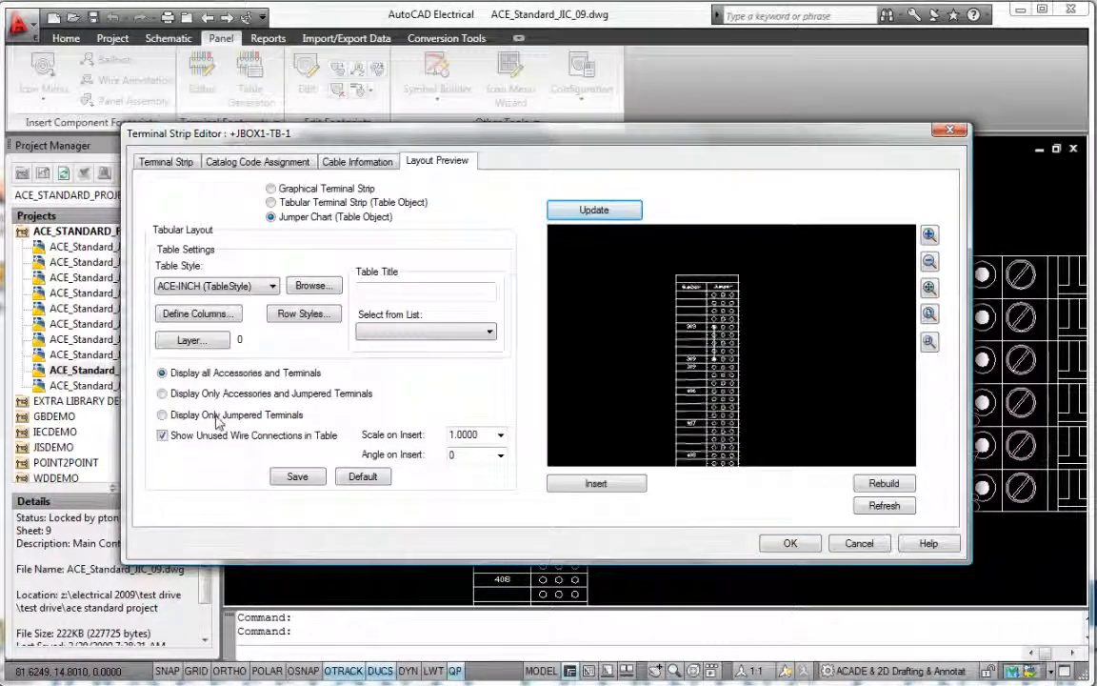
pyautogui.click(162, 415)
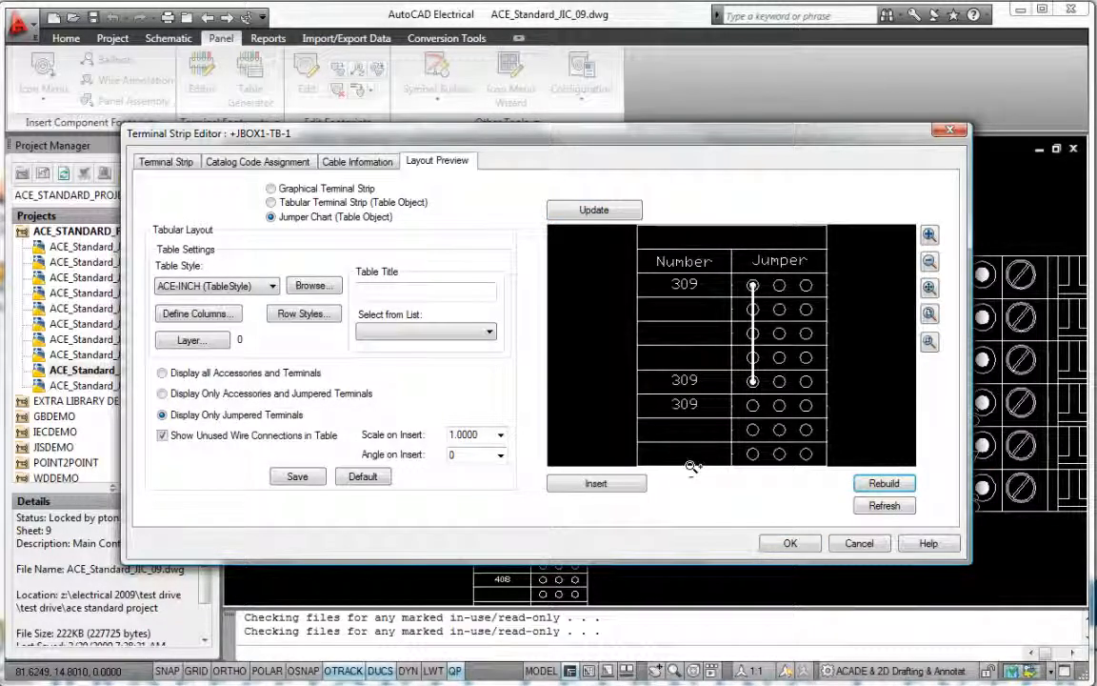
pyautogui.click(789, 543)
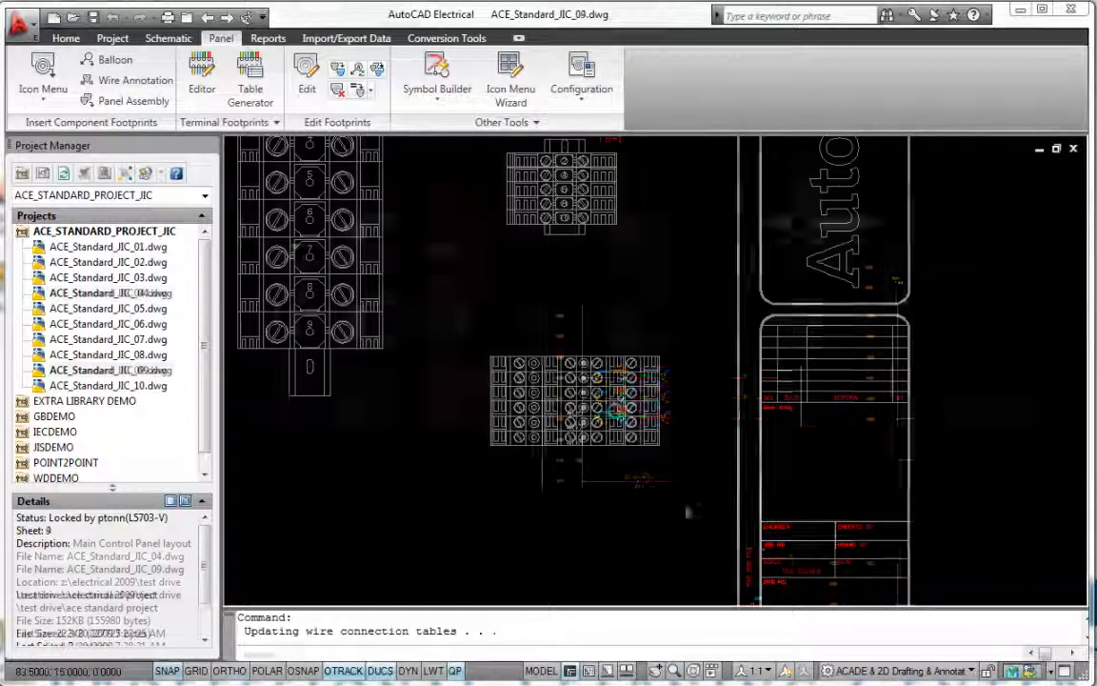
# Edit the multi-level JBOX1 TB-1 terminal's level numbers on the schematic and save them
pyautogui.doubleClick(106, 293)
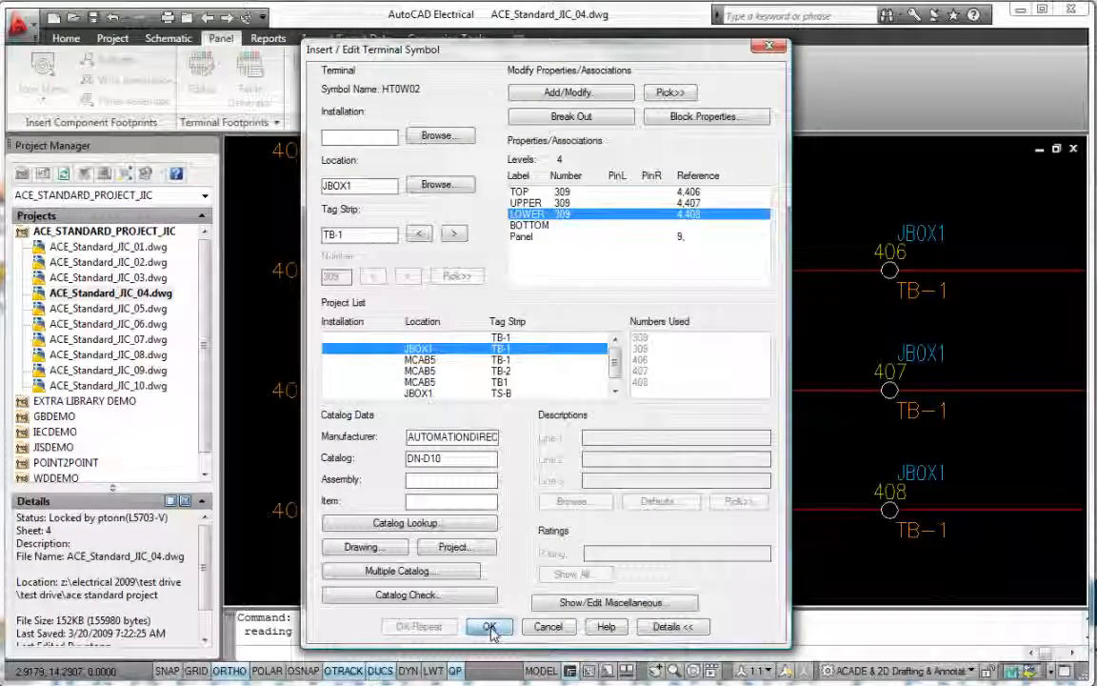
pyautogui.click(490, 625)
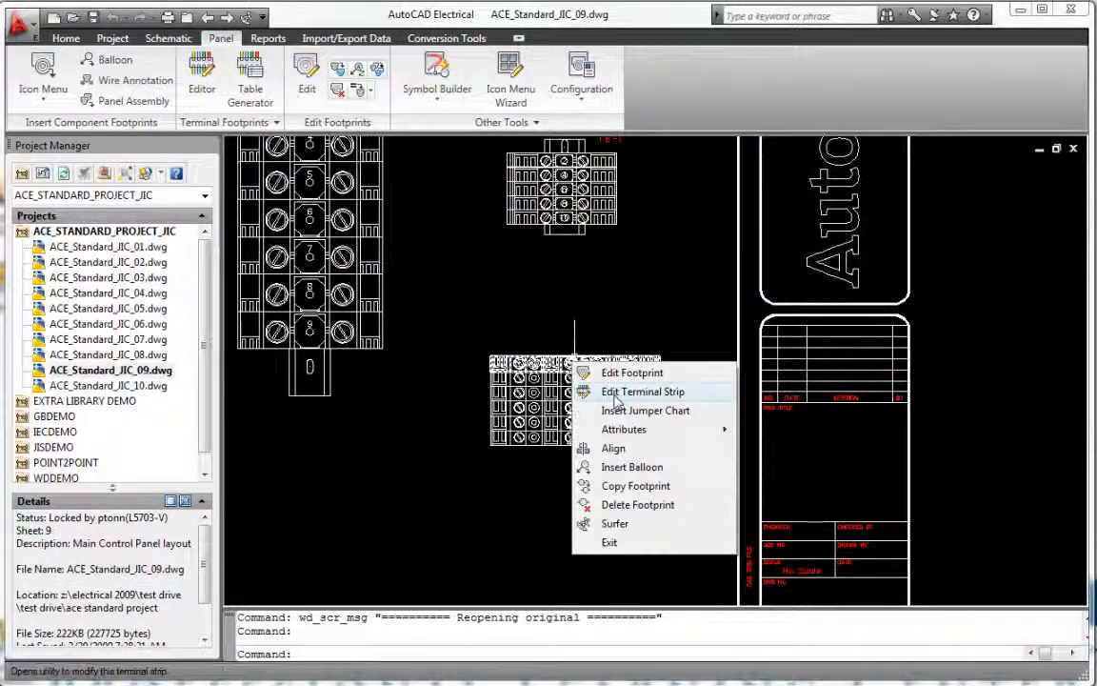
# Rebuild the JBOX1 TB-1 strip footprint to show wire numbers 309B, 406, 407 and 408
pyautogui.click(644, 393)
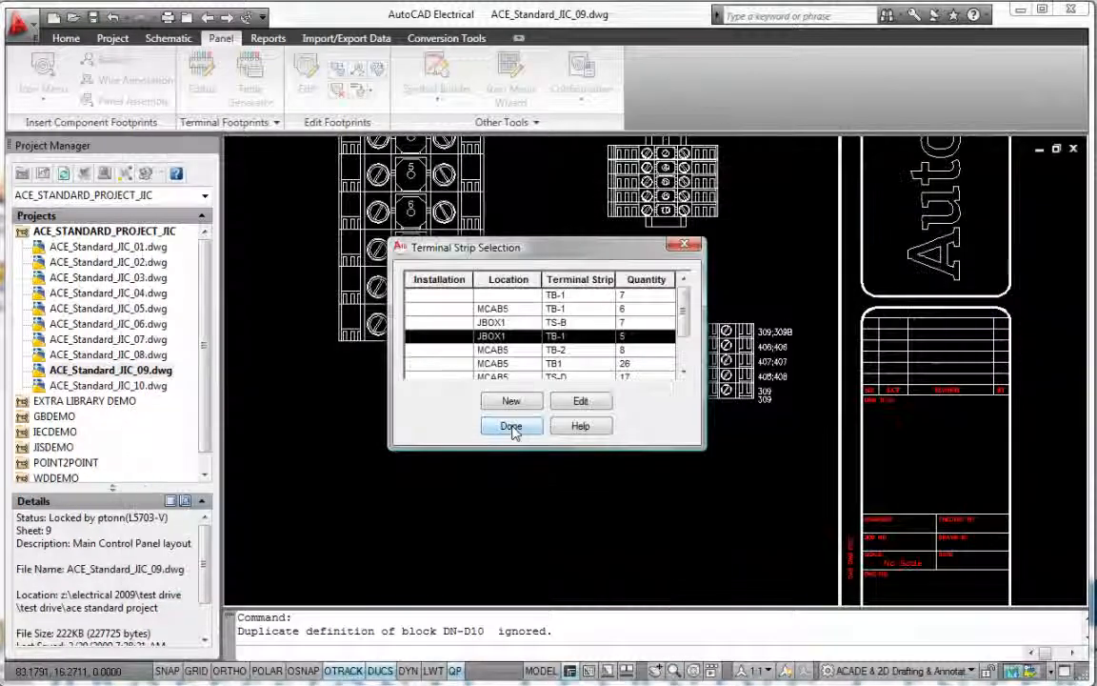
pyautogui.click(511, 426)
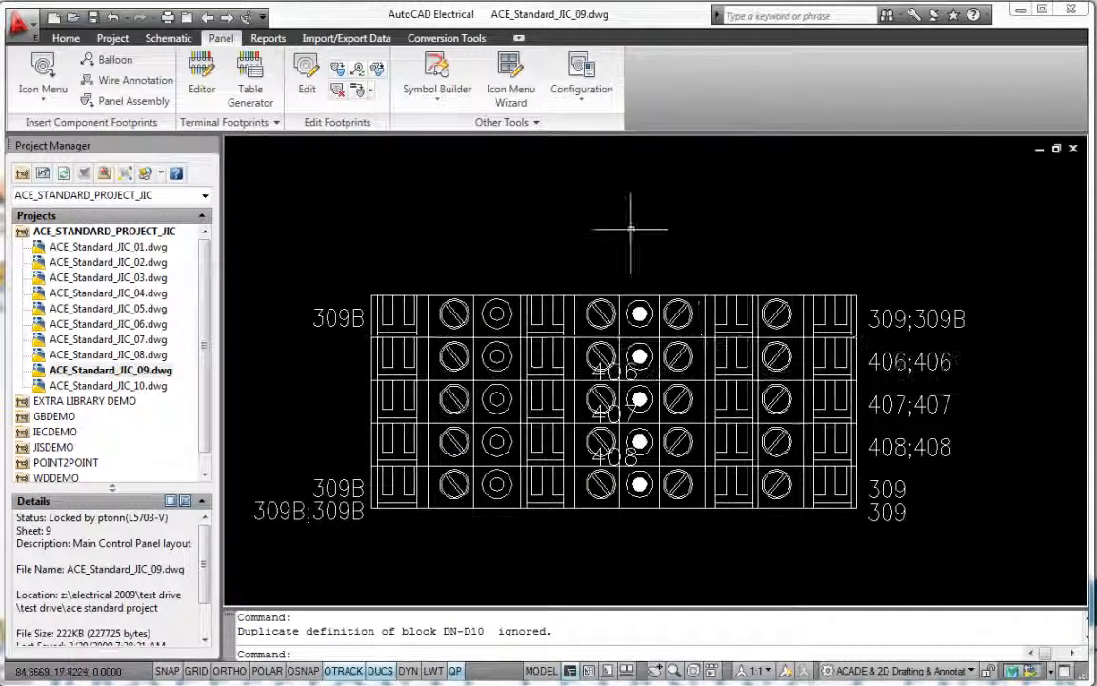